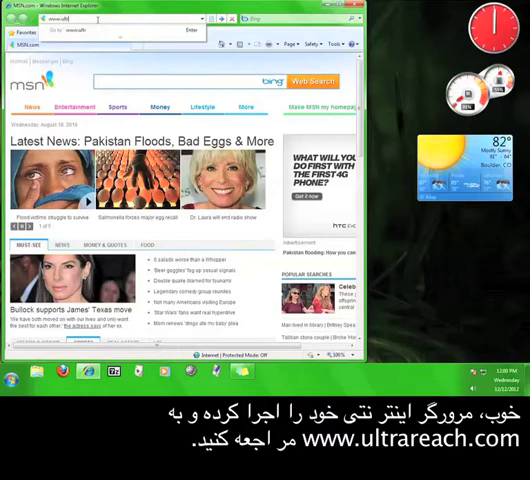
pyautogui.write('www.ultrareach.com/')
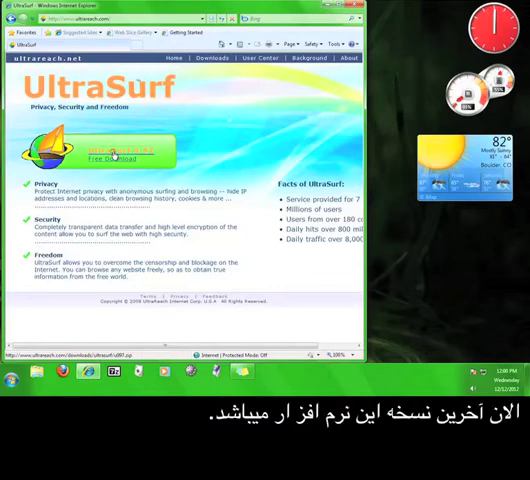
# Download UltraSurf 9.97 as u997.zip to the Desktop and dismiss the completion notice
pyautogui.click(114, 151)
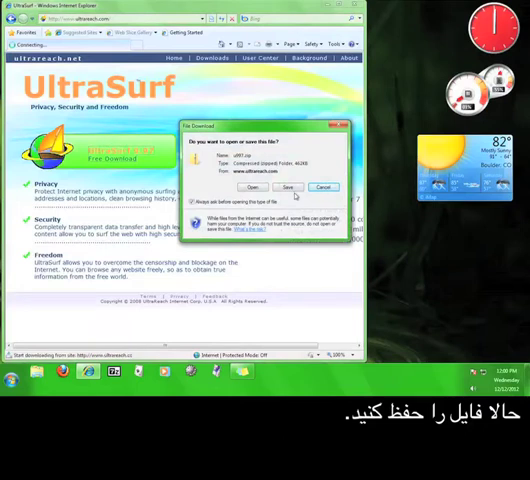
pyautogui.click(289, 187)
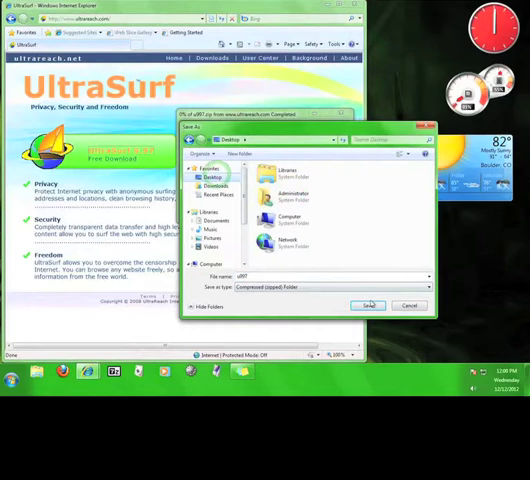
pyautogui.click(368, 305)
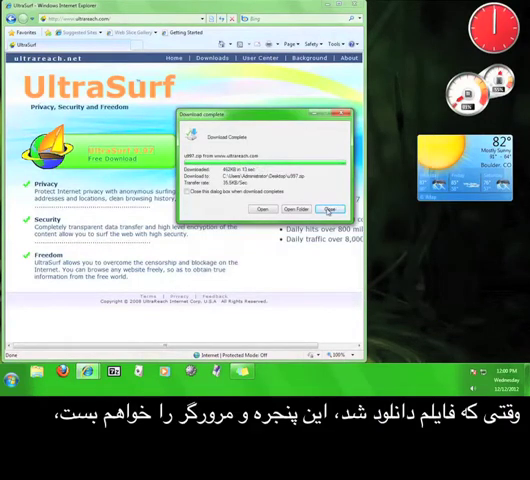
pyautogui.click(330, 209)
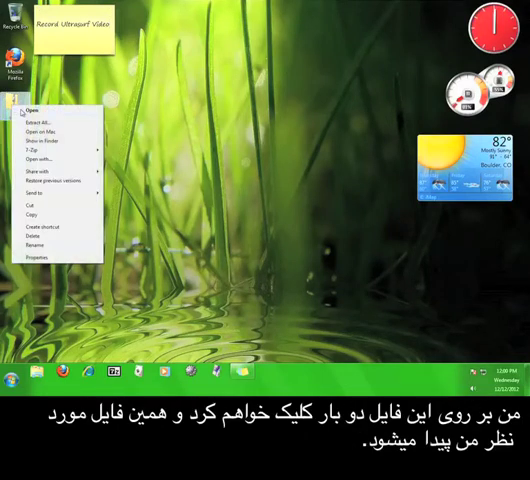
# Open u997.zip on the desktop and copy the u997 application inside
pyautogui.click(34, 110)
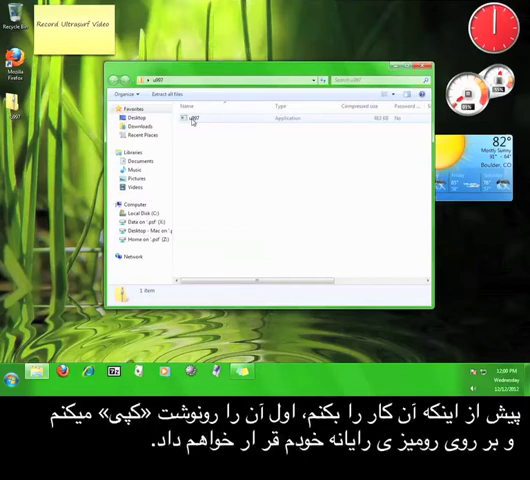
pyautogui.rightClick(190, 119)
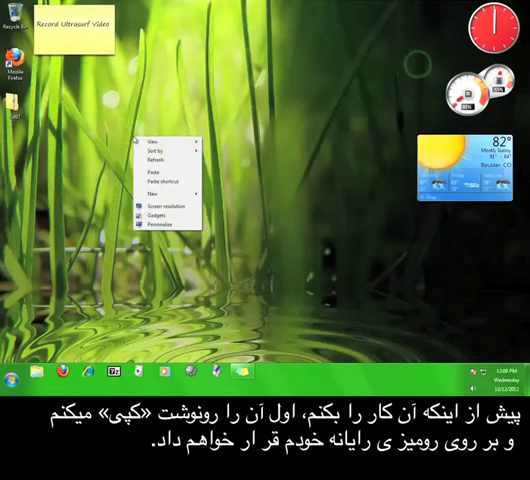
# Paste u997 onto the desktop and allow it to run despite the security warning
pyautogui.click(153, 164)
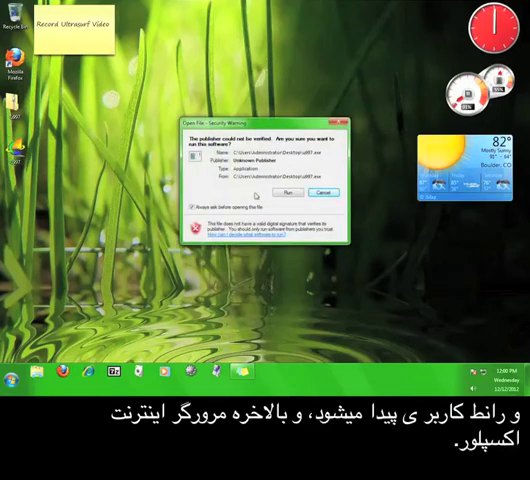
pyautogui.click(283, 193)
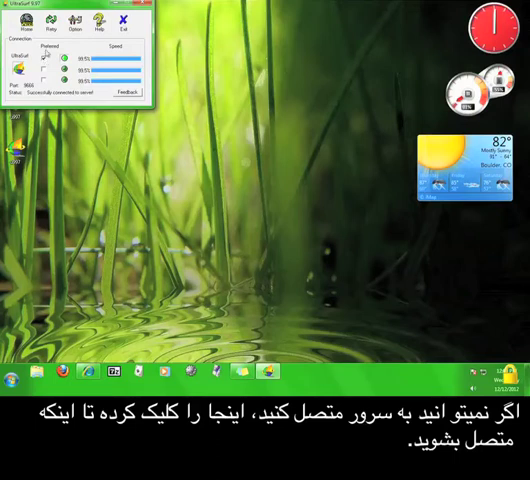
# Review UltraSurf's Internet Explorer options, including automatic IE start, and confirm with OK
pyautogui.click(52, 25)
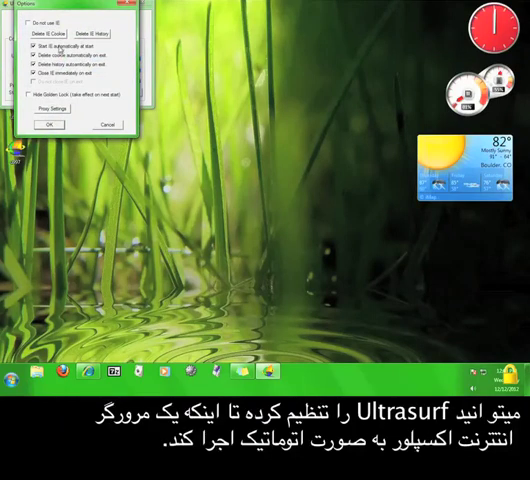
pyautogui.click(30, 54)
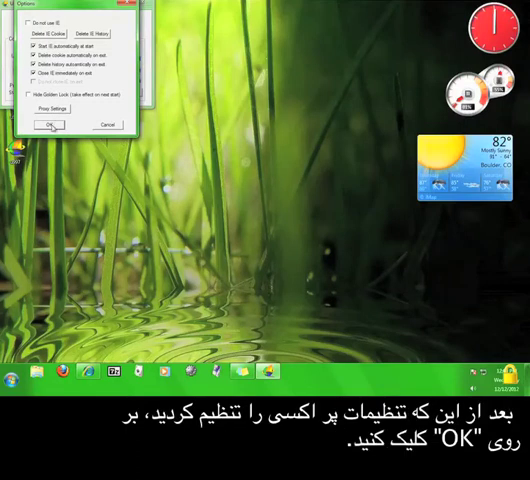
pyautogui.click(52, 124)
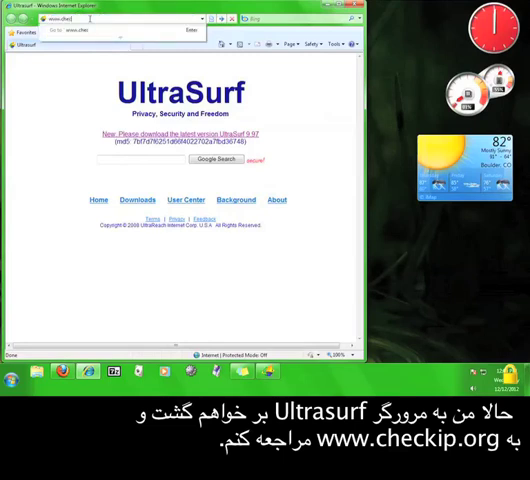
pyautogui.write('www.checkip.org')
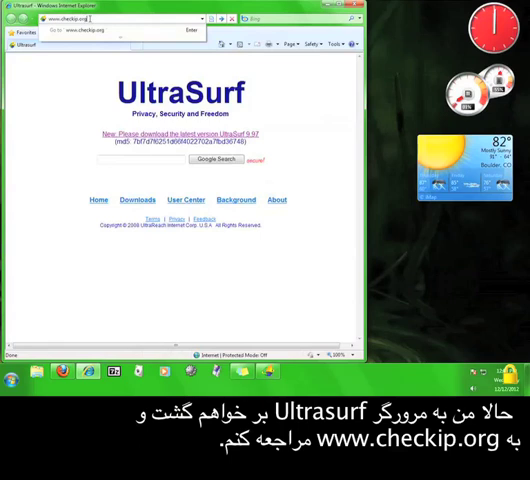
pyautogui.press('Return')
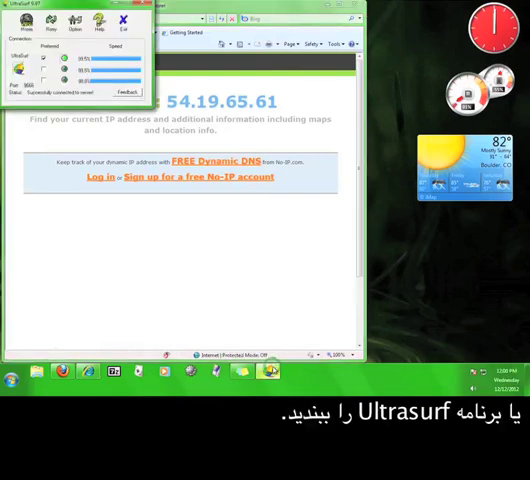
pyautogui.click(123, 25)
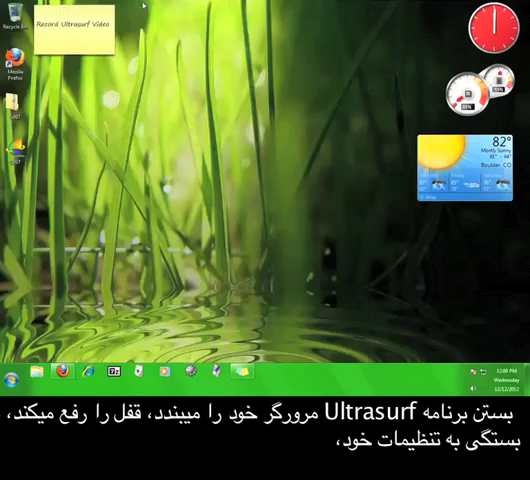